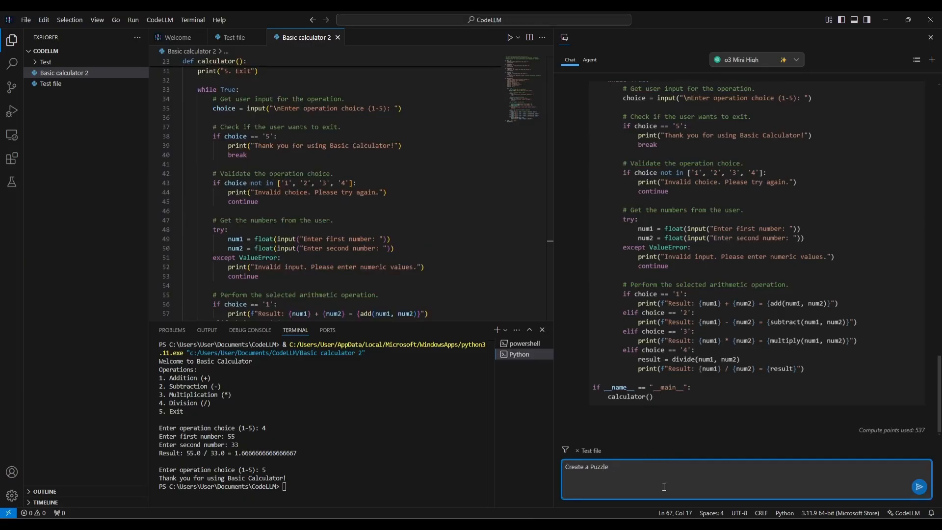
Step: Browse the Abacus.AI homepage and advance the ChatLLM chatbot showcase carousel
{"action": "left_click", "coordinate": [918, 487]}
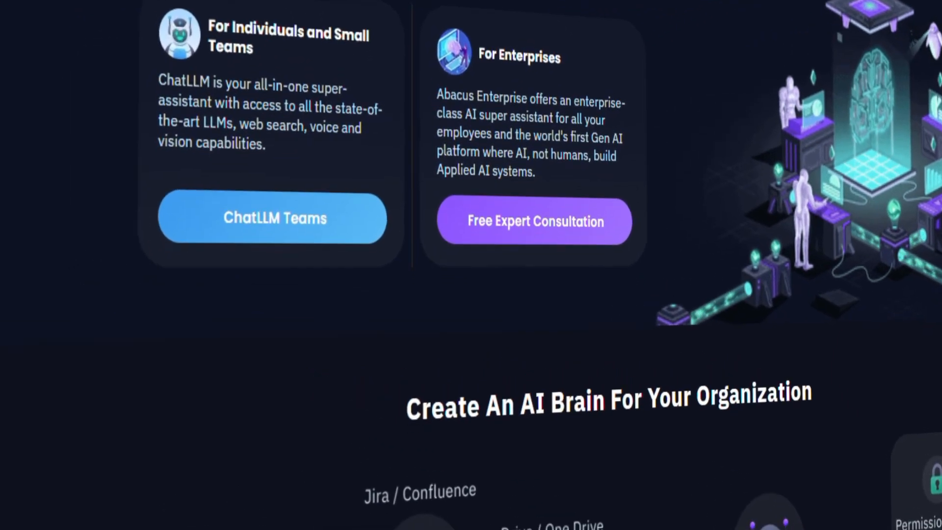
{"action": "scroll", "scroll_direction": "down", "scroll_amount": 3}
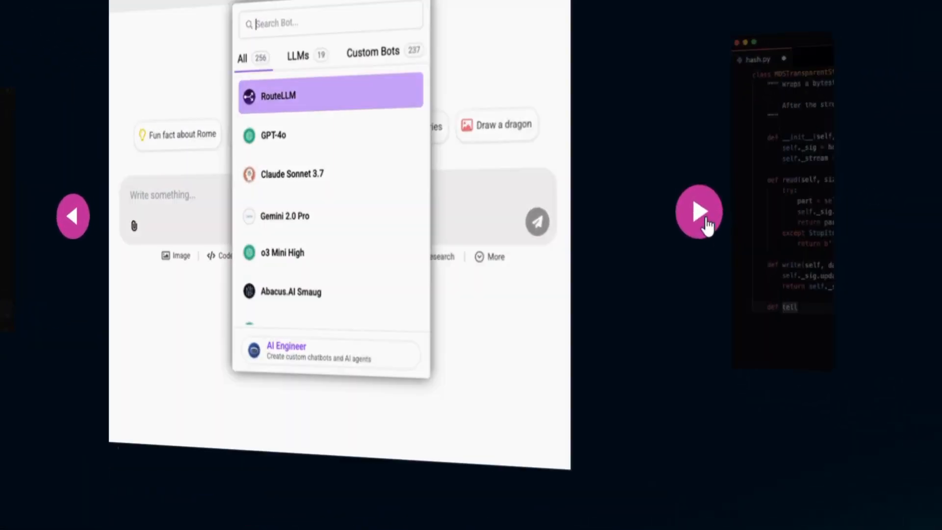
{"action": "left_click", "coordinate": [698, 212]}
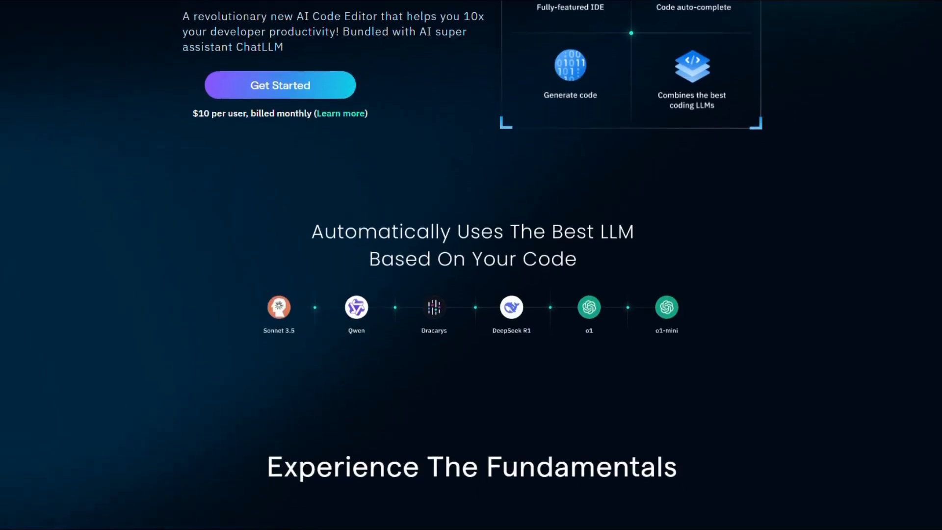
Step: Scroll the CodeLLM page past 'Automatically Uses The Best LLM' to the ChatLLM bonus section
{"action": "scroll", "scroll_direction": "down", "scroll_amount": 3}
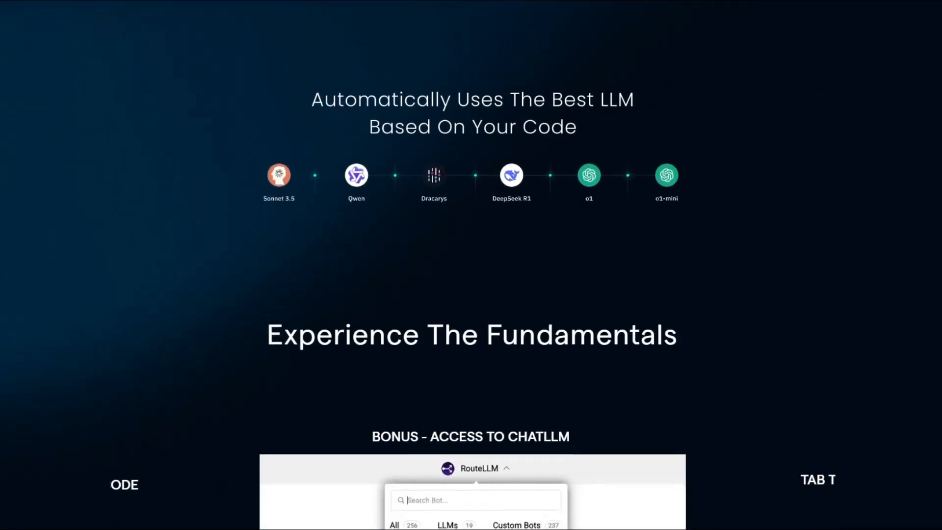
{"action": "scroll", "scroll_direction": "down", "scroll_amount": 3}
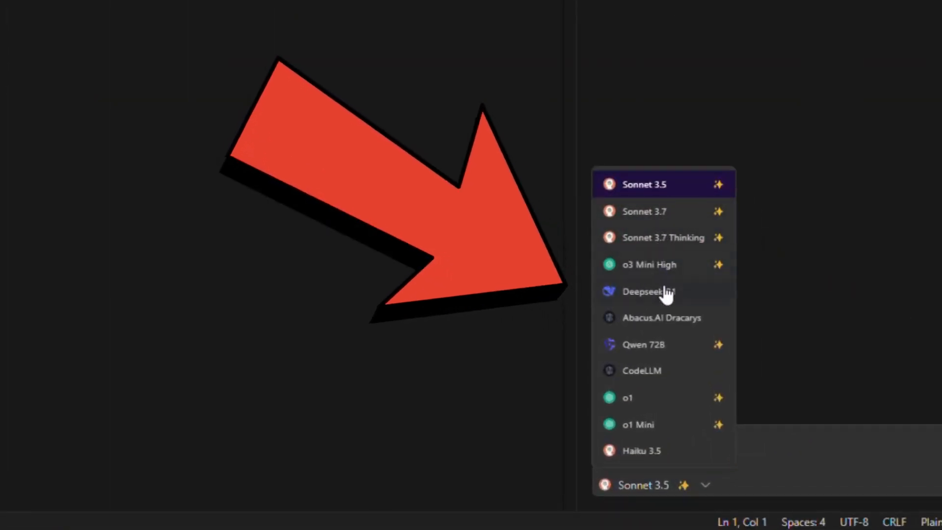
{"action": "mouse_move", "coordinate": [659, 409]}
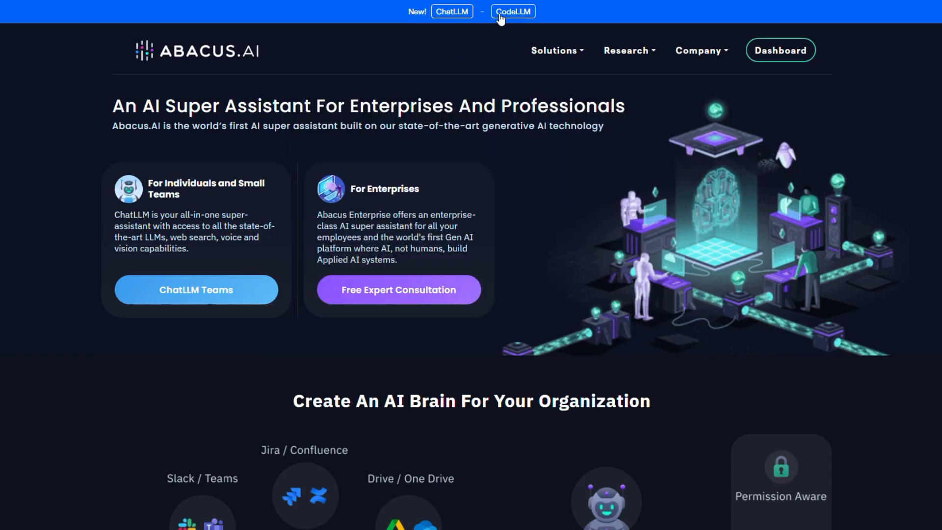
Step: Go to the CodeLLM product page and bring up its Mac, Linux and Windows downloads
{"action": "left_click", "coordinate": [511, 10]}
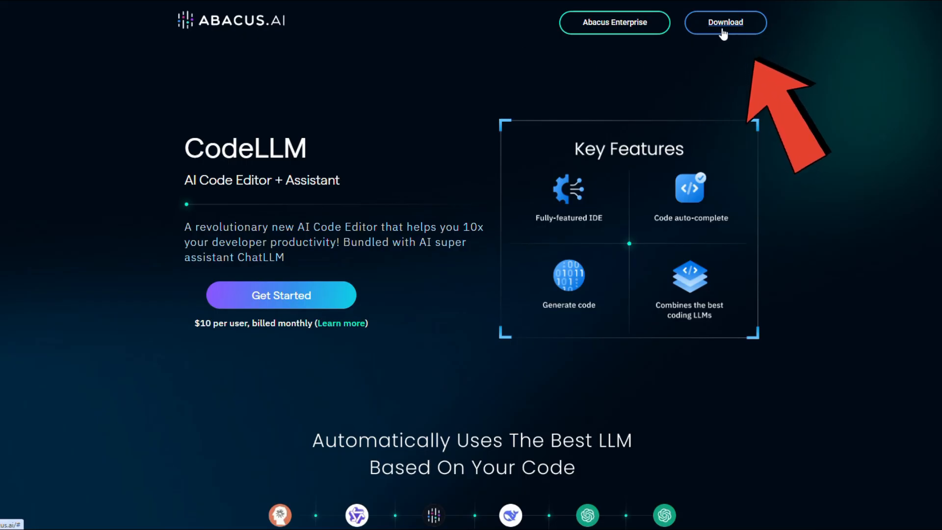
{"action": "left_click", "coordinate": [725, 22]}
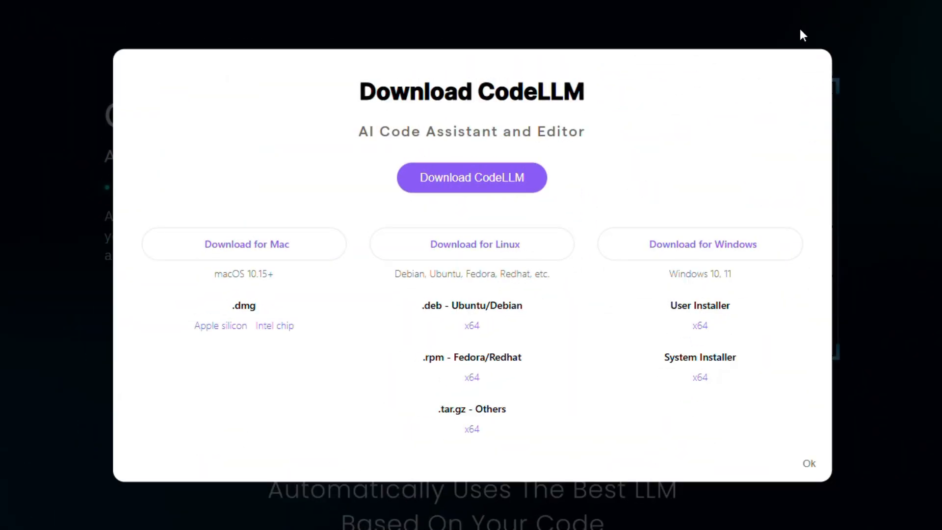
{"action": "mouse_move", "coordinate": [740, 299]}
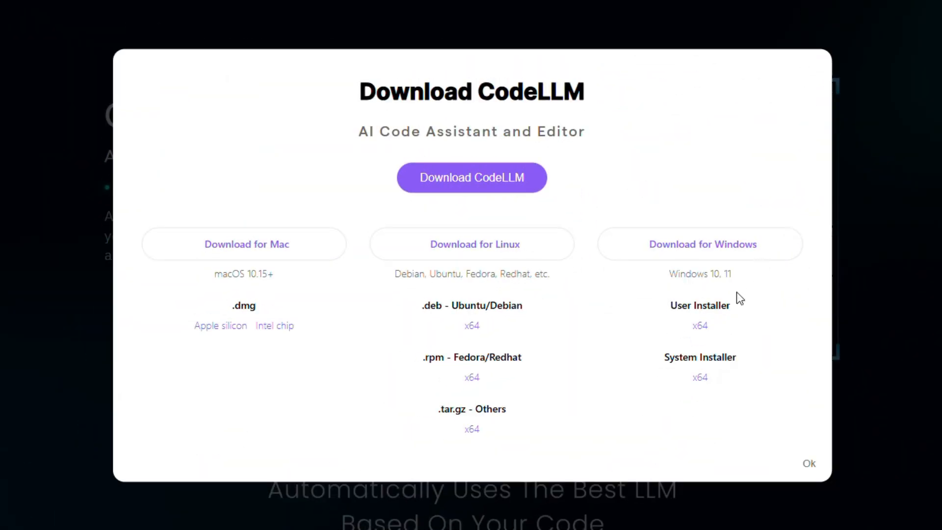
{"action": "mouse_move", "coordinate": [700, 334]}
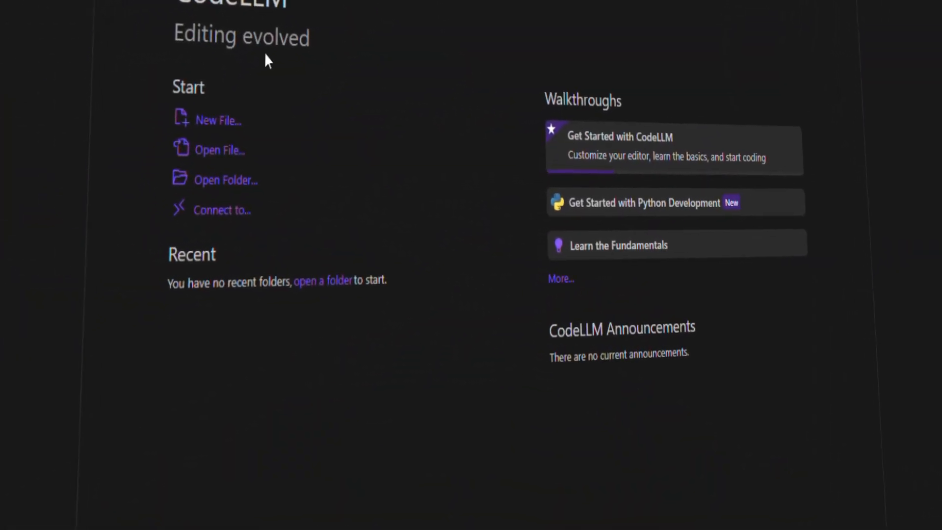
Step: Open the empty Test file and switch the chat model to Claude Sonnet 3.7
{"action": "left_click", "coordinate": [722, 10]}
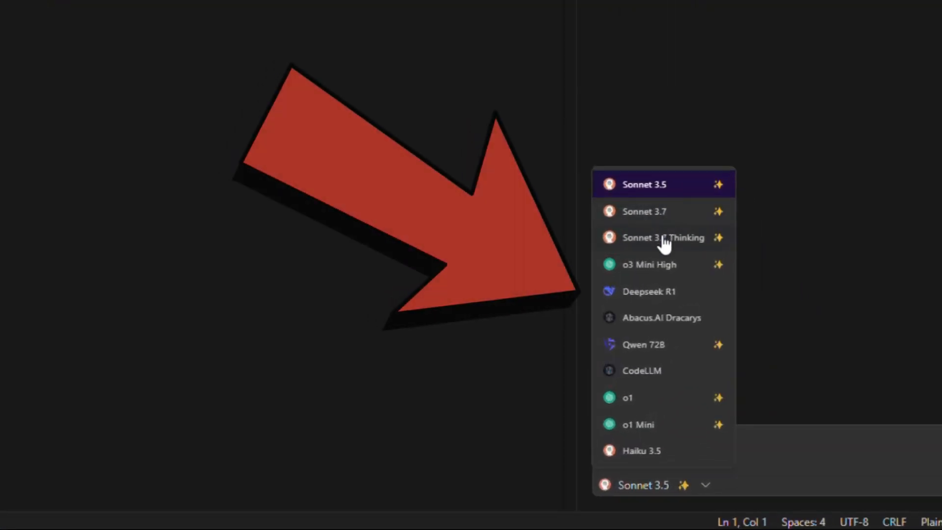
{"action": "mouse_move", "coordinate": [666, 358]}
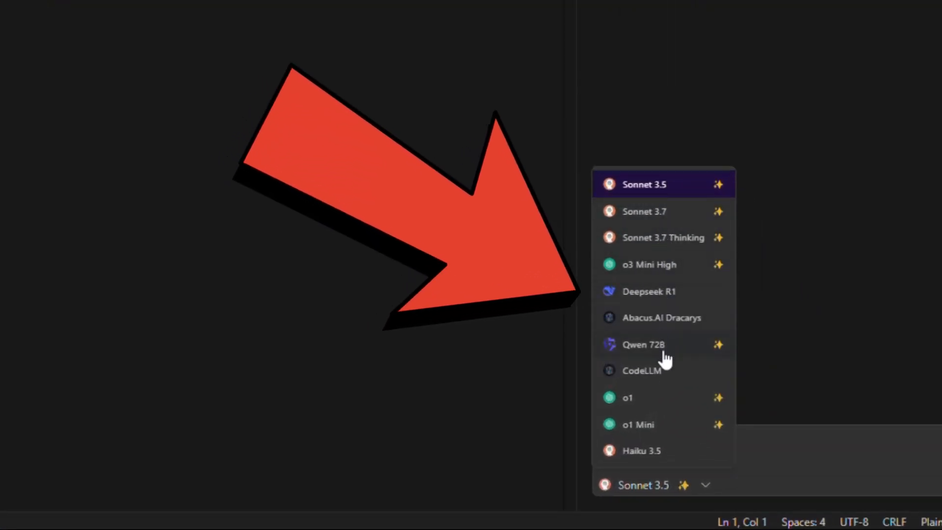
{"action": "mouse_move", "coordinate": [653, 471]}
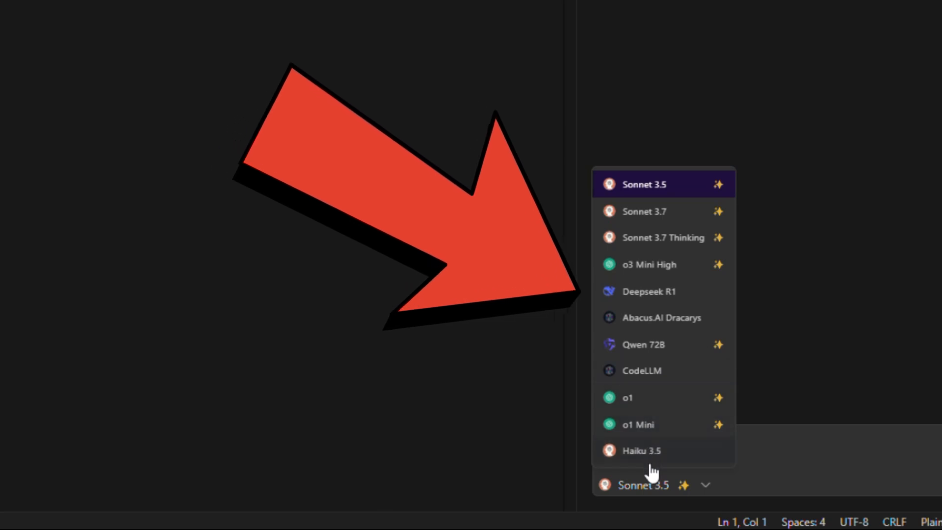
{"action": "mouse_move", "coordinate": [658, 238]}
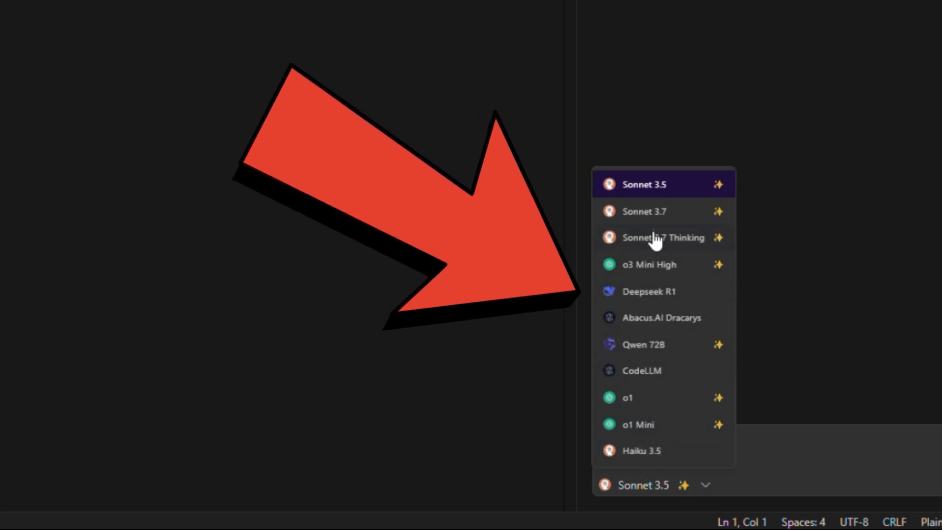
{"action": "left_click", "coordinate": [644, 211]}
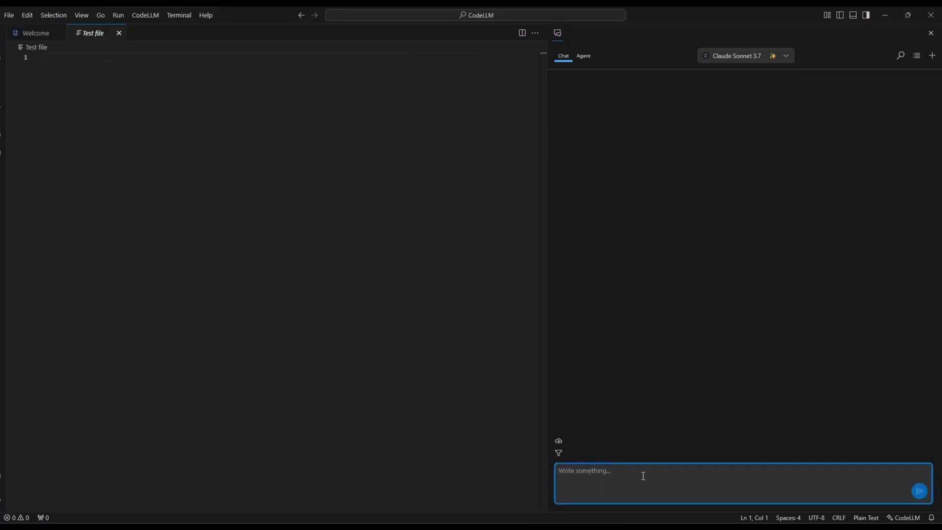
Step: Send 'Create a basic calculator' to the chat and scroll through the generated Python code
{"action": "type", "text": "Cre"}
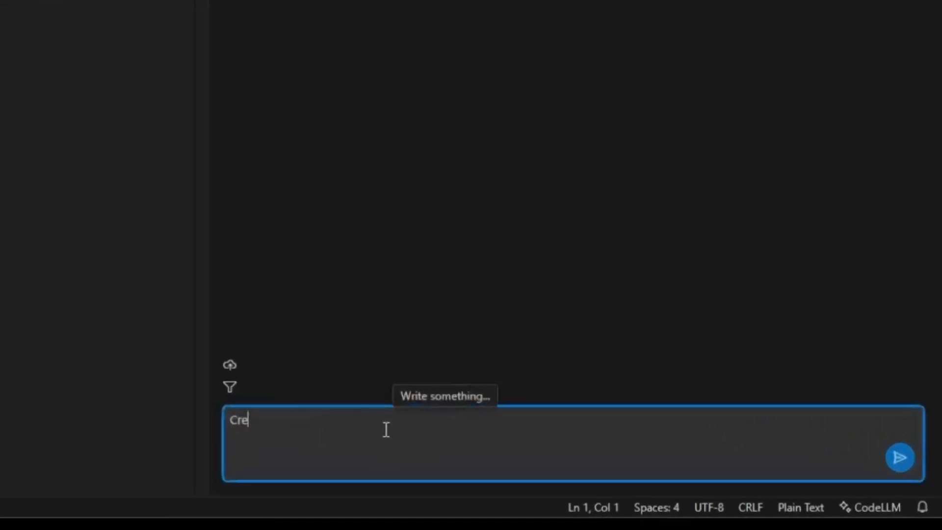
{"action": "type", "text": "ate a"}
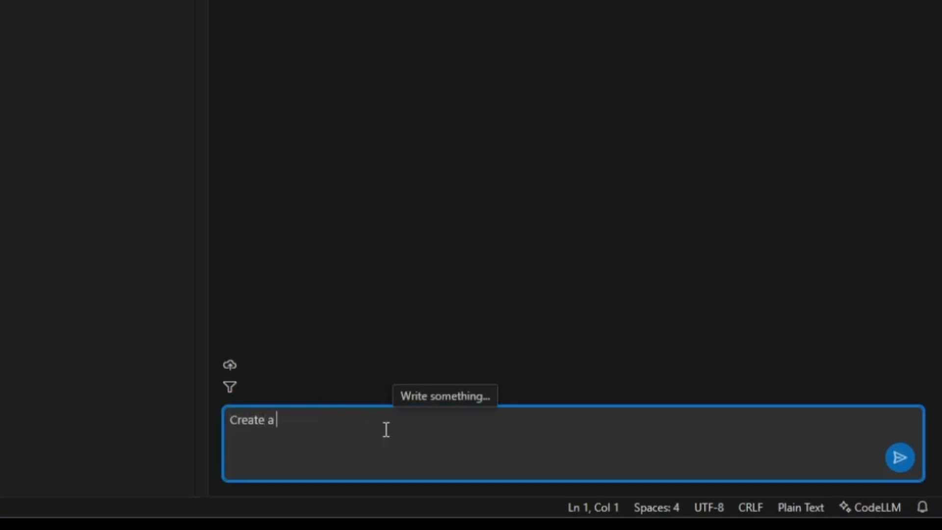
{"action": "type", "text": "basic calculator"}
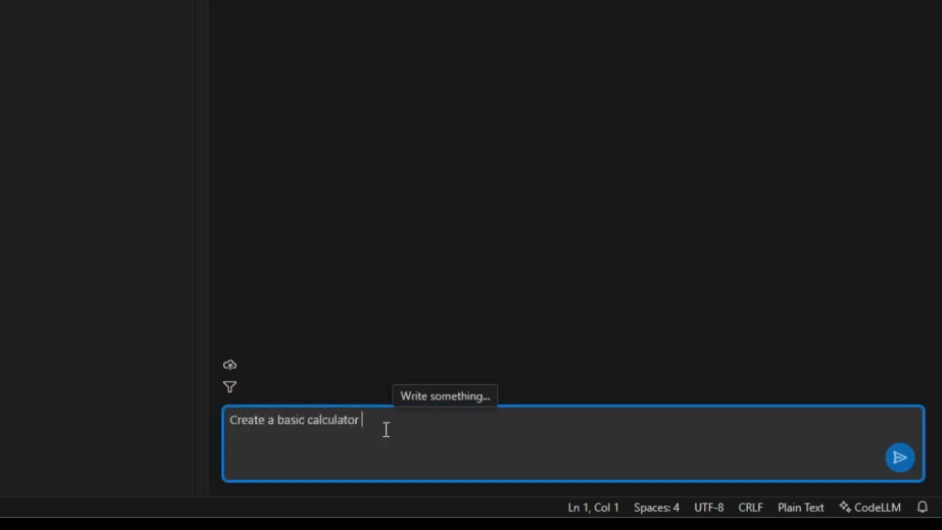
{"action": "left_click", "coordinate": [900, 457]}
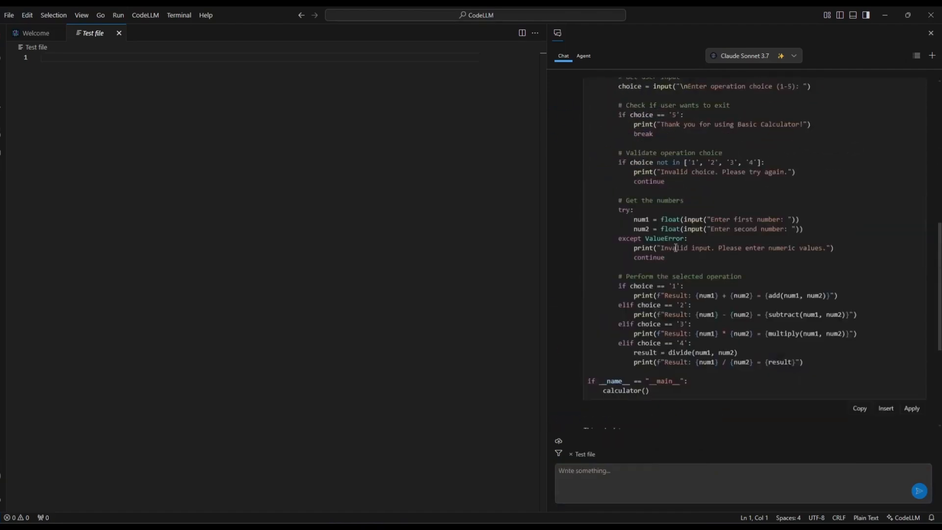
{"action": "scroll", "scroll_direction": "up", "scroll_amount": 3}
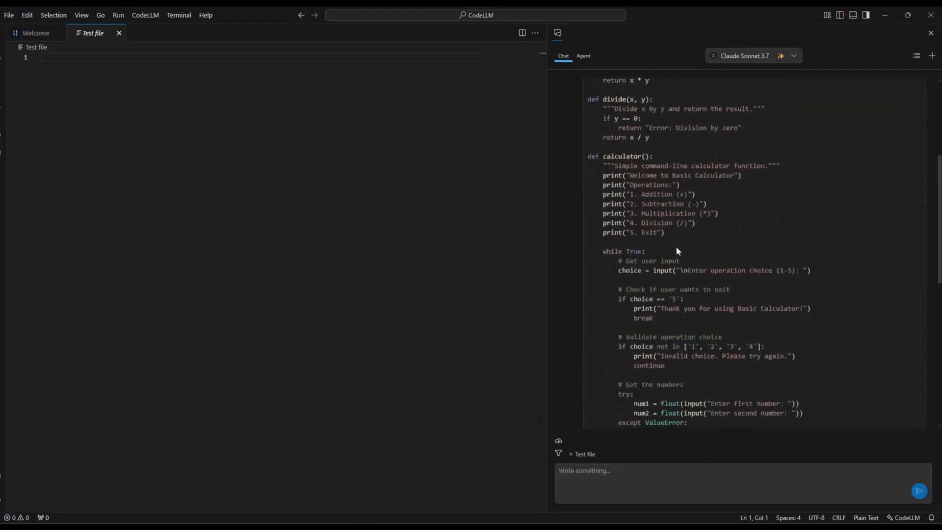
{"action": "scroll", "scroll_direction": "down", "scroll_amount": 3}
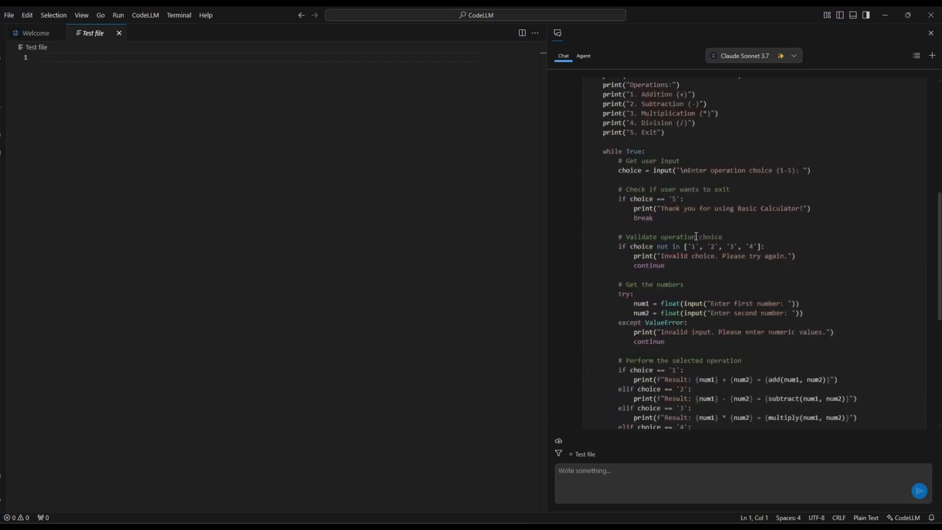
{"action": "scroll", "scroll_direction": "down", "scroll_amount": 3}
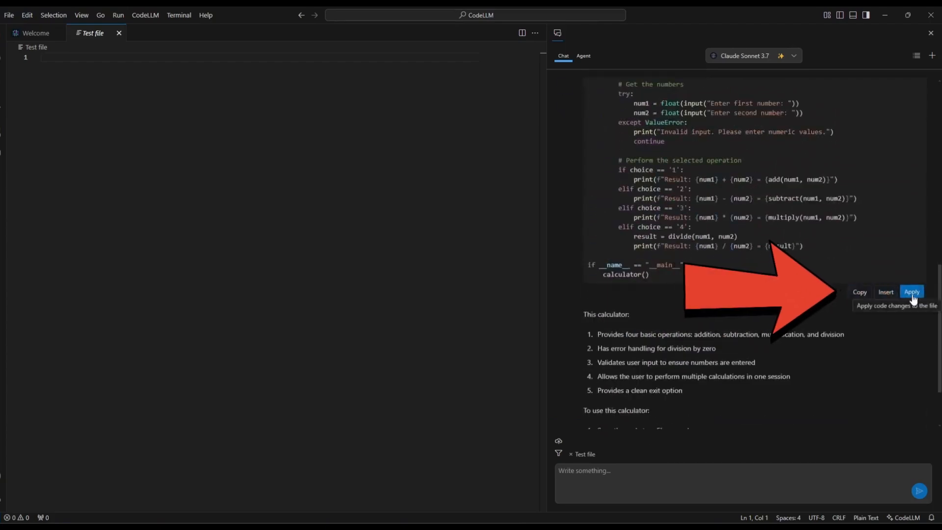
Step: Apply the calculator code to Test file and run it, multiplying 33.7 by 76
{"action": "left_click", "coordinate": [911, 291]}
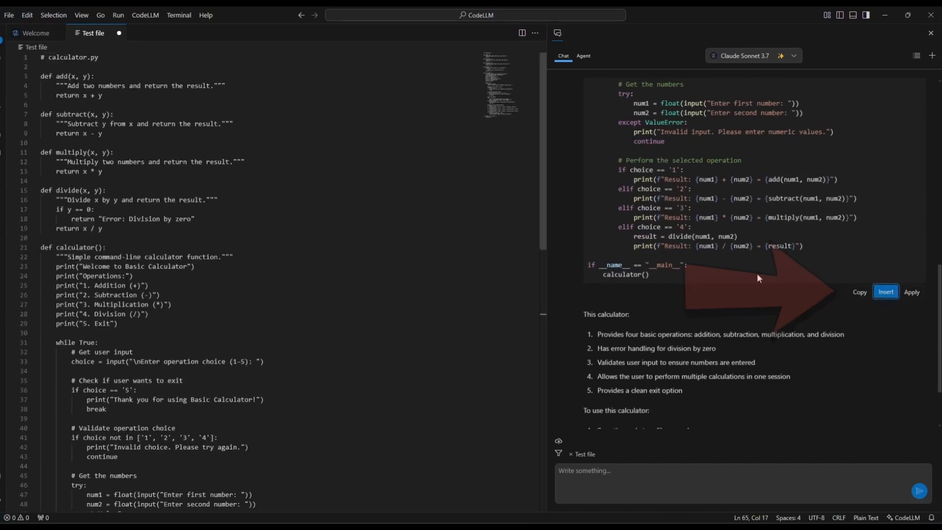
{"action": "left_click", "coordinate": [885, 291]}
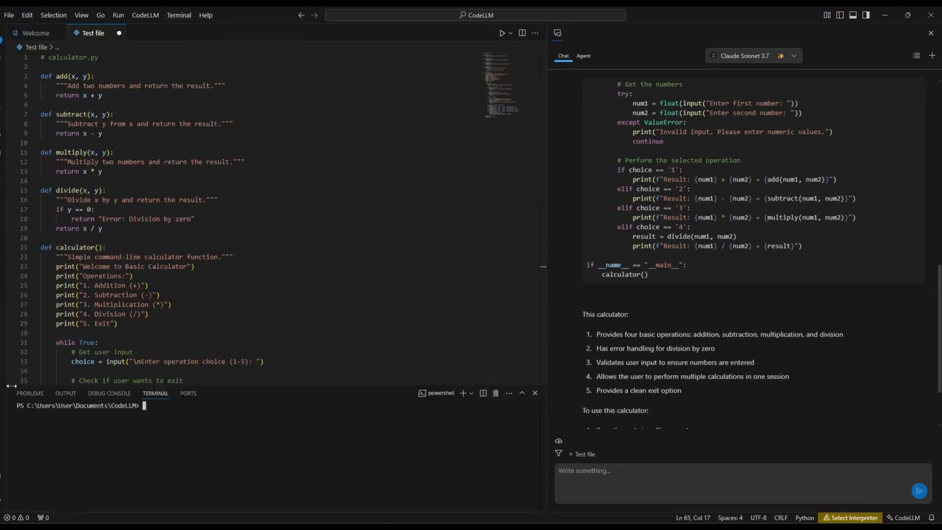
{"action": "left_click", "coordinate": [501, 33]}
{"action": "type", "text": "76"}
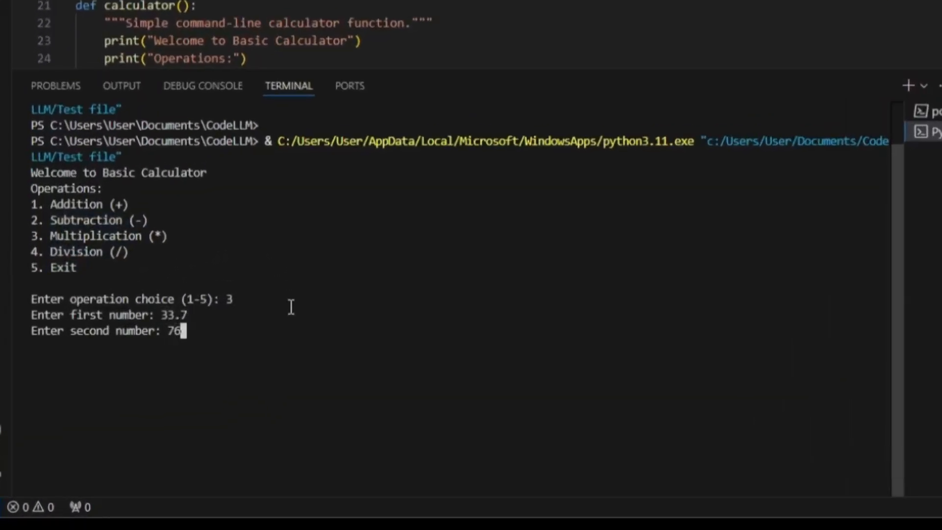
{"action": "left_click", "coordinate": [755, 59]}
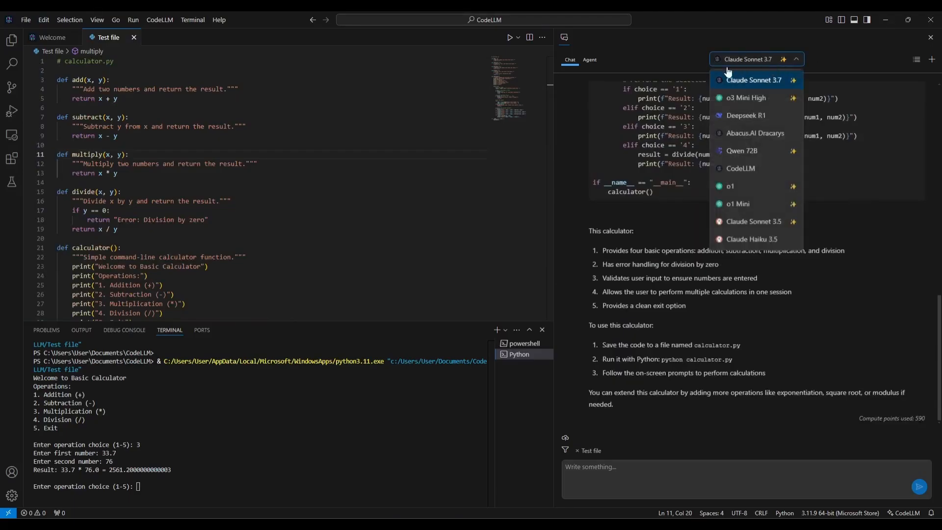
Step: With o3 Mini High, generate a second calculator into new file Basic calculator 2
{"action": "left_click", "coordinate": [744, 98]}
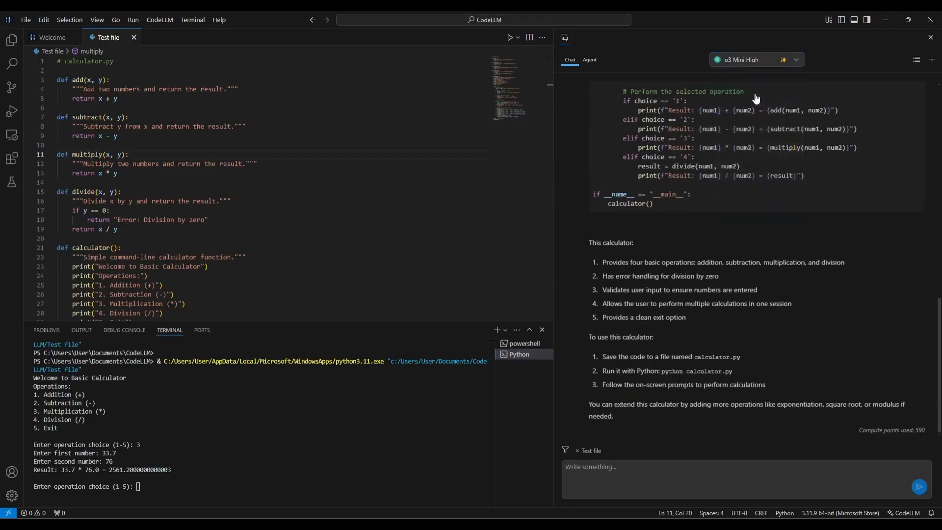
{"action": "left_click", "coordinate": [11, 40]}
{"action": "type", "text": "BasicClac"}
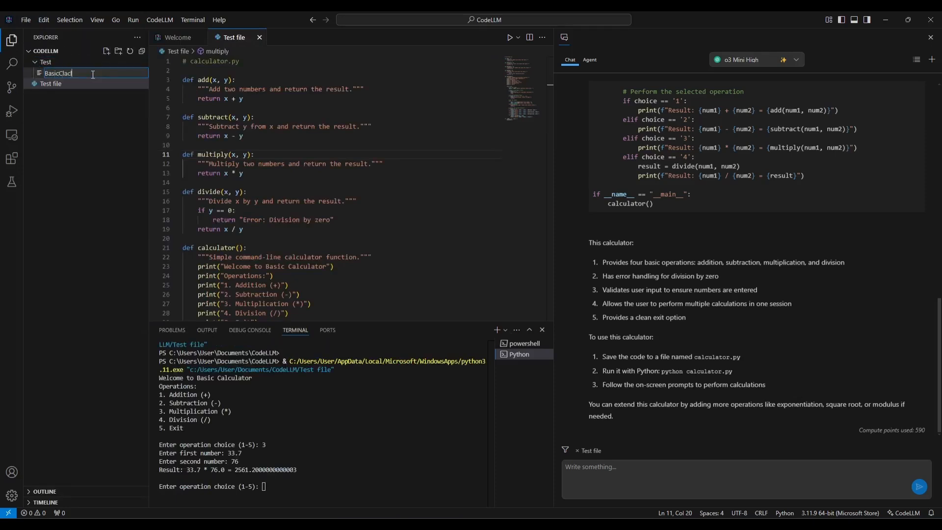
{"action": "key", "text": "Return"}
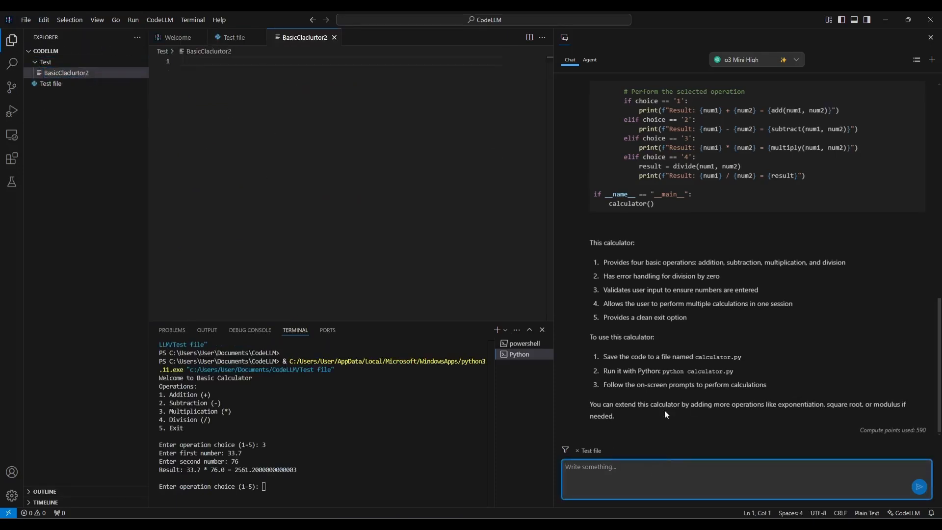
{"action": "left_click", "coordinate": [917, 487]}
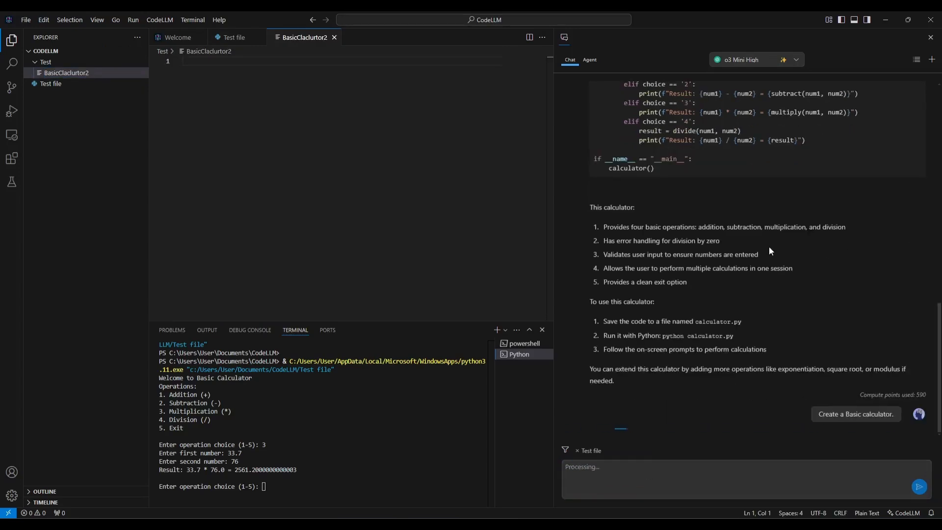
{"action": "scroll", "scroll_direction": "down", "scroll_amount": 3}
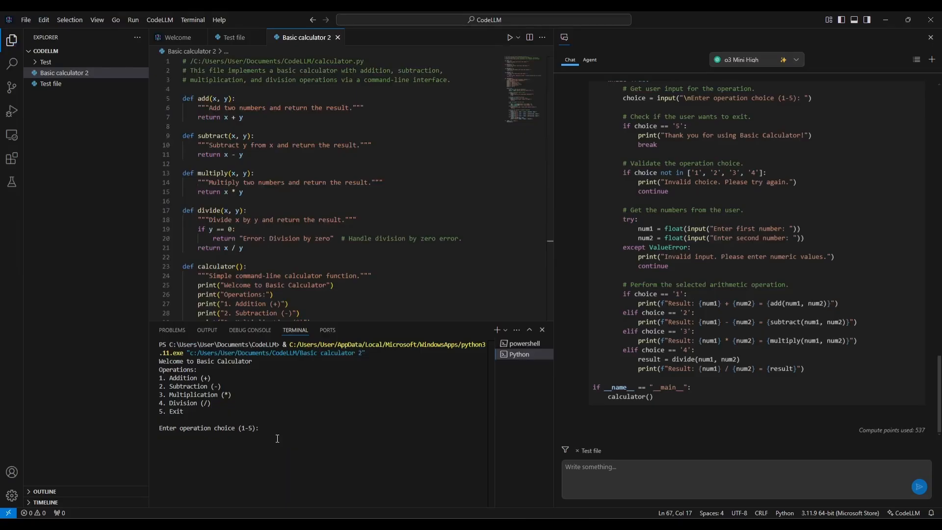
Step: Divide 55 by 33 in the terminal calculator, then exit it
{"action": "left_click", "coordinate": [263, 428]}
{"action": "type", "text": "4"}
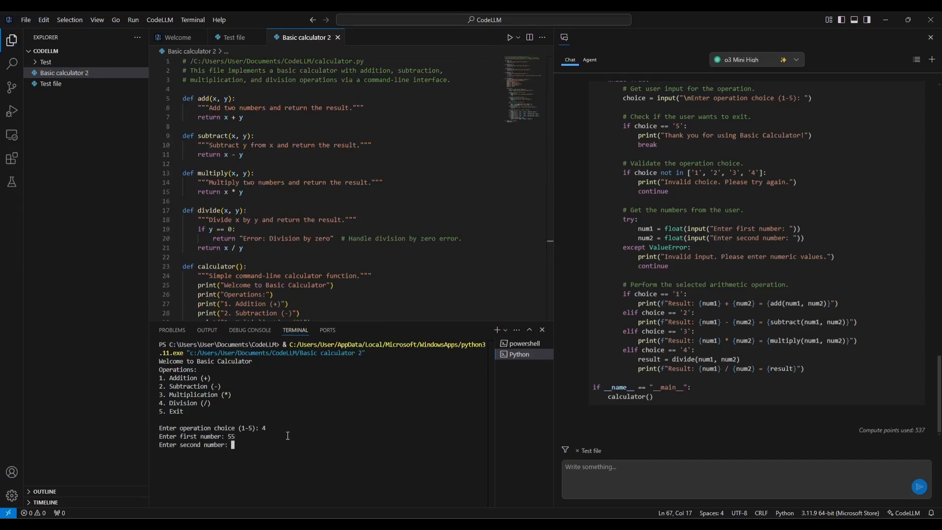
{"action": "type", "text": "33"}
{"action": "type", "text": "5"}
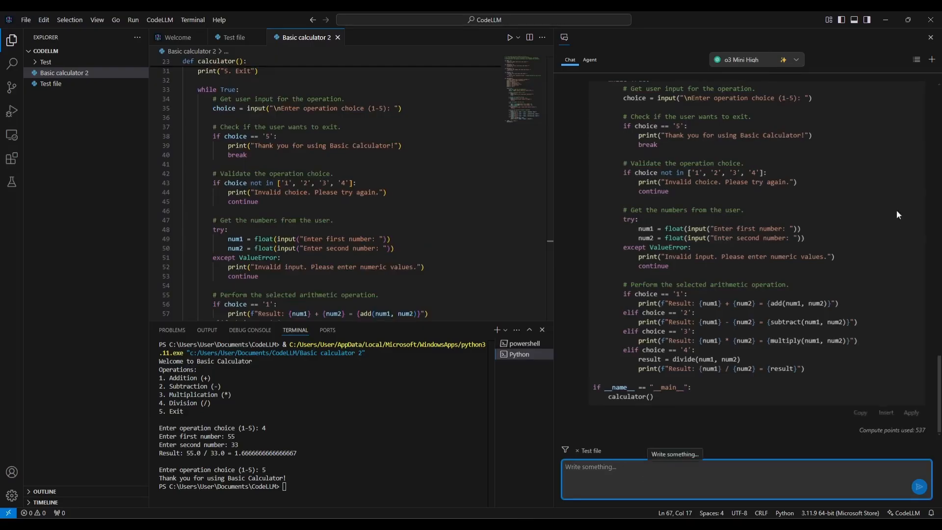
Step: Send 'Create a Puzzle' to the chat to generate an HTML sliding puzzle game
{"action": "type", "text": "Create a Puzzle"}
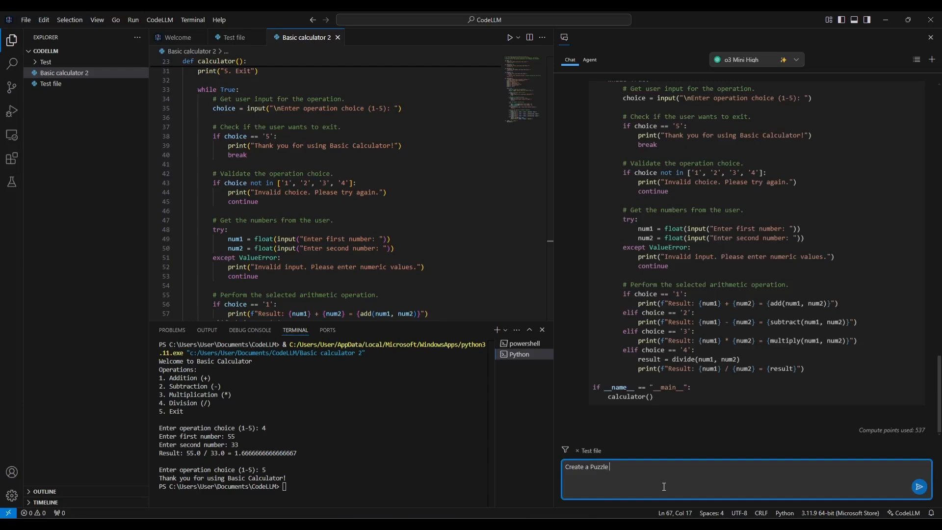
{"action": "left_click", "coordinate": [918, 487]}
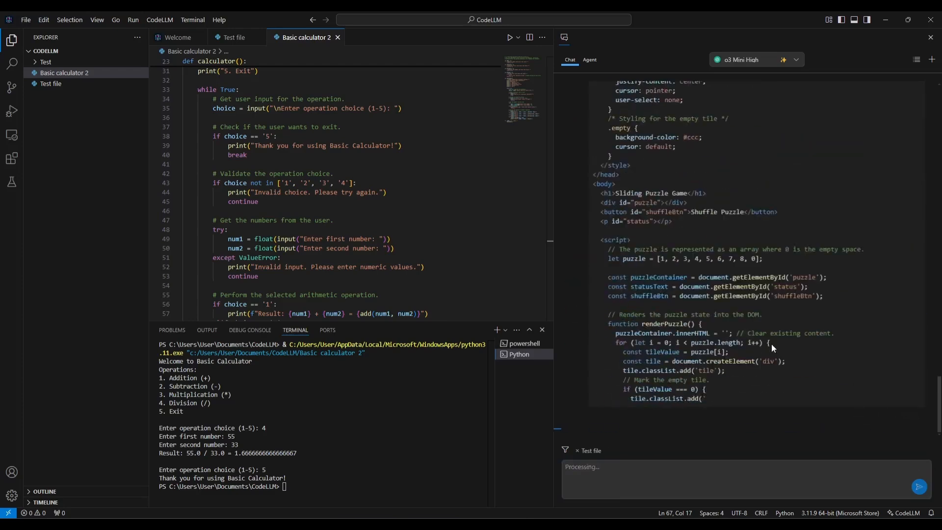